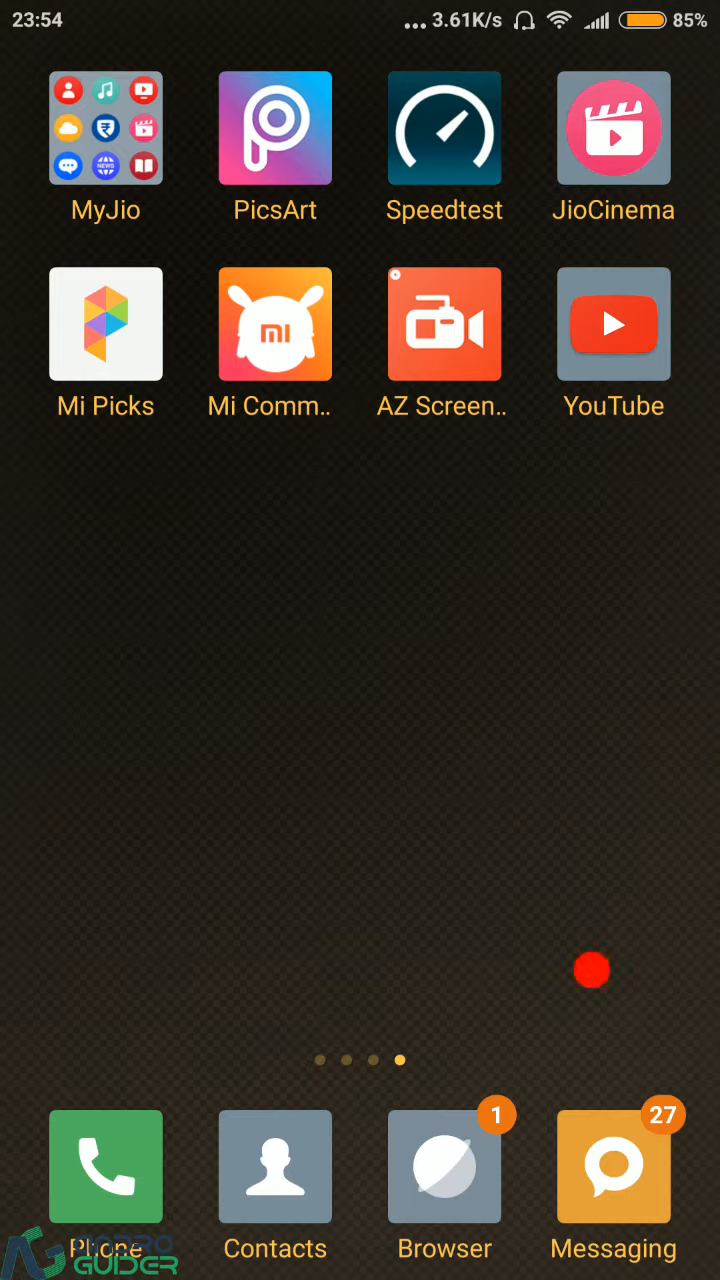
Launch YouTube and land on the AndroGuider channel's recent activities
left_click(612, 324)
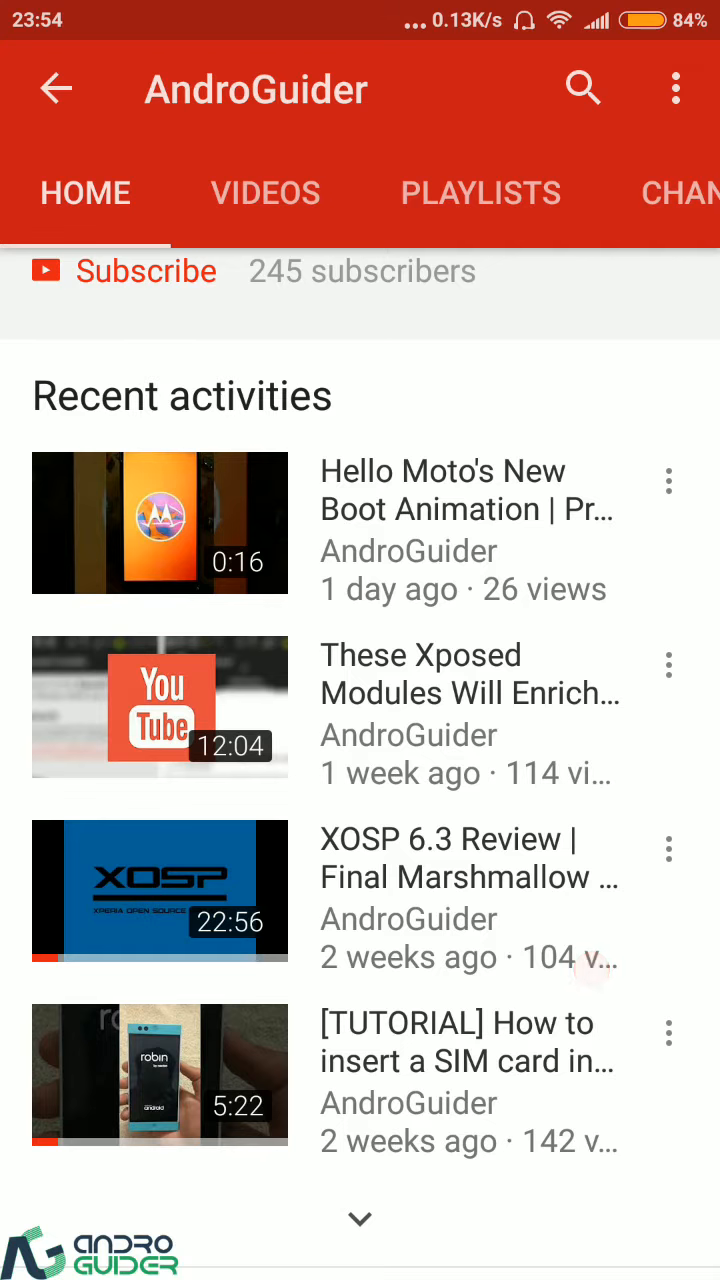
Start the 'XOSP 6.3 Review | Final Marshmallow Build' video and make it full screen
left_click(160, 890)
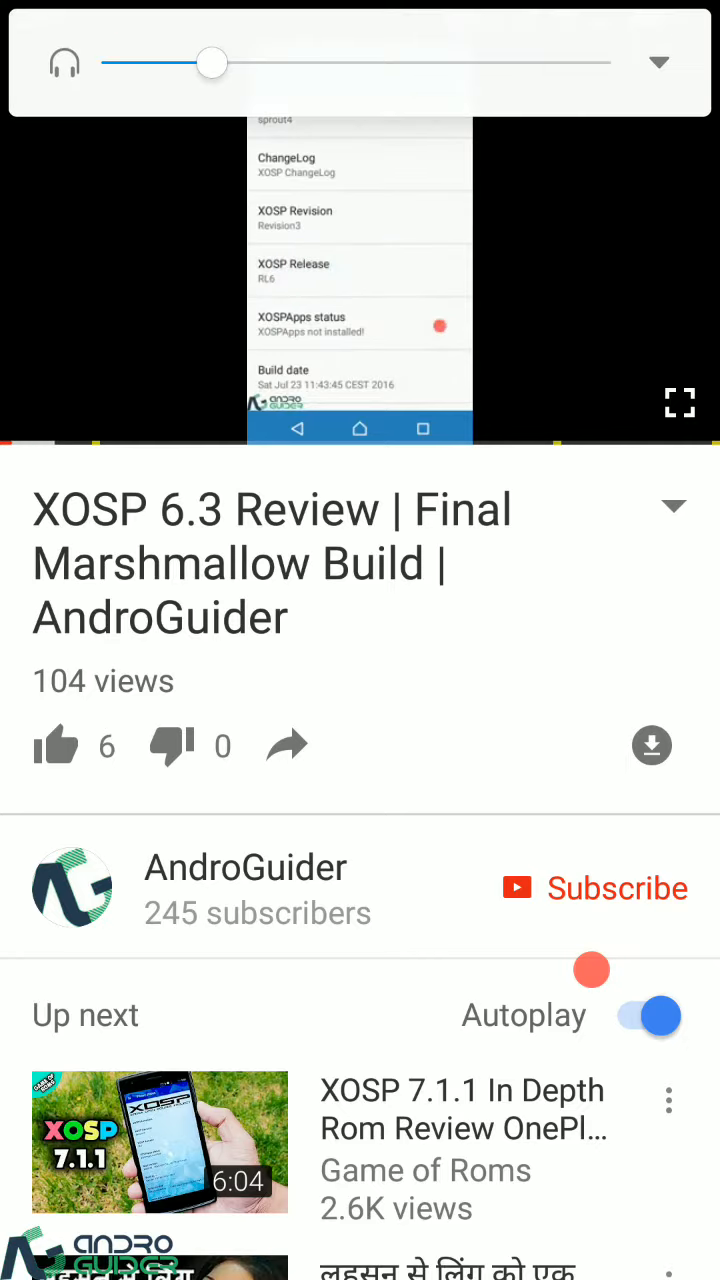
left_click(680, 404)
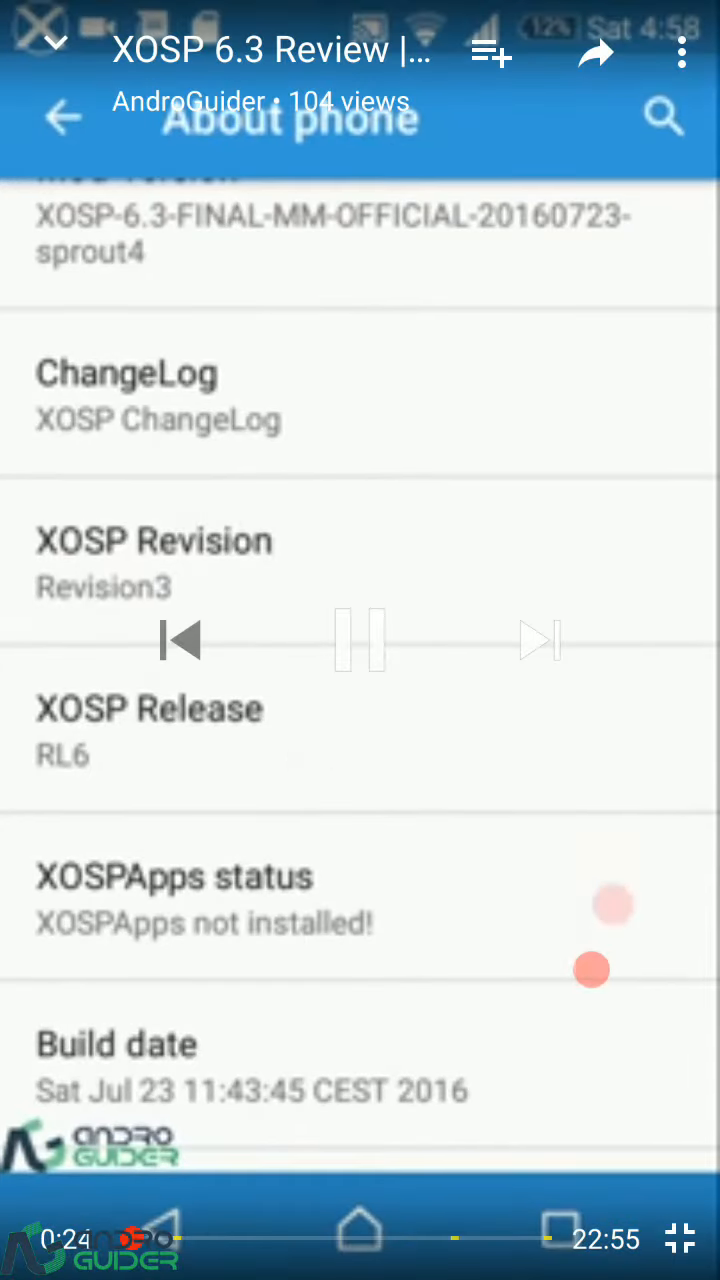
Skip the review forward past the About phone and home screen to the quick settings panel
scroll("down", 3)
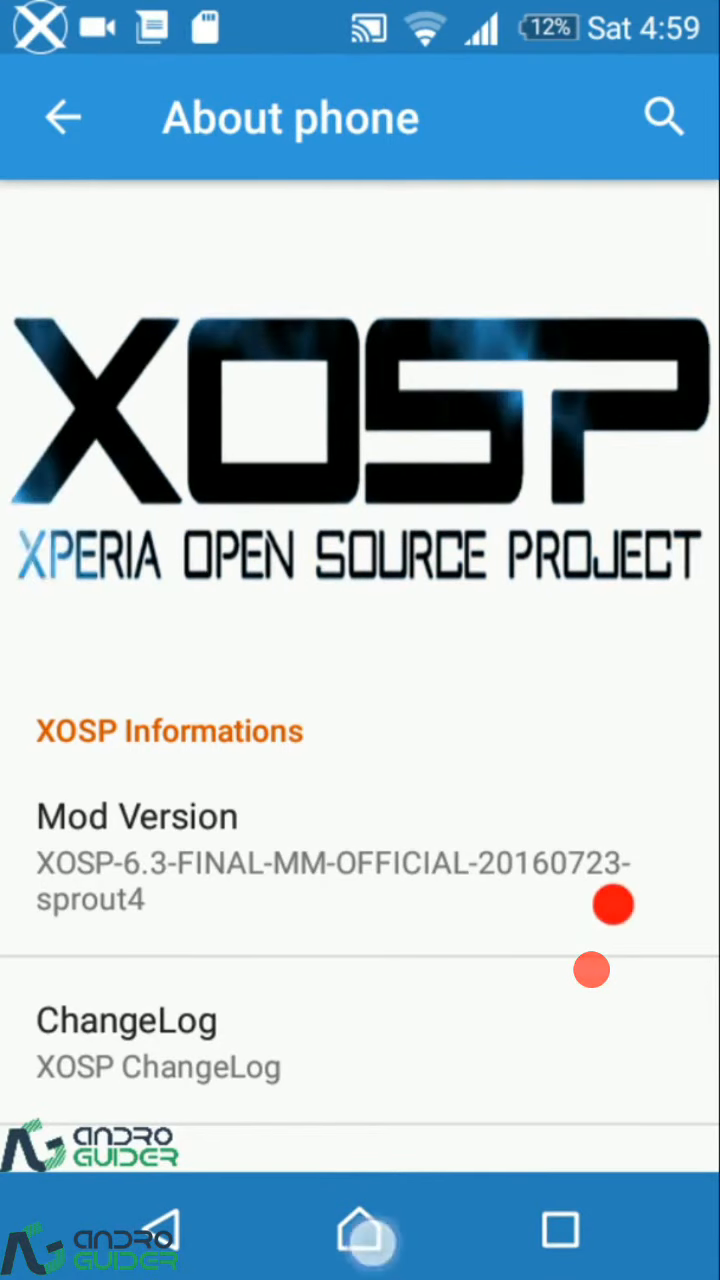
left_click(360, 1230)
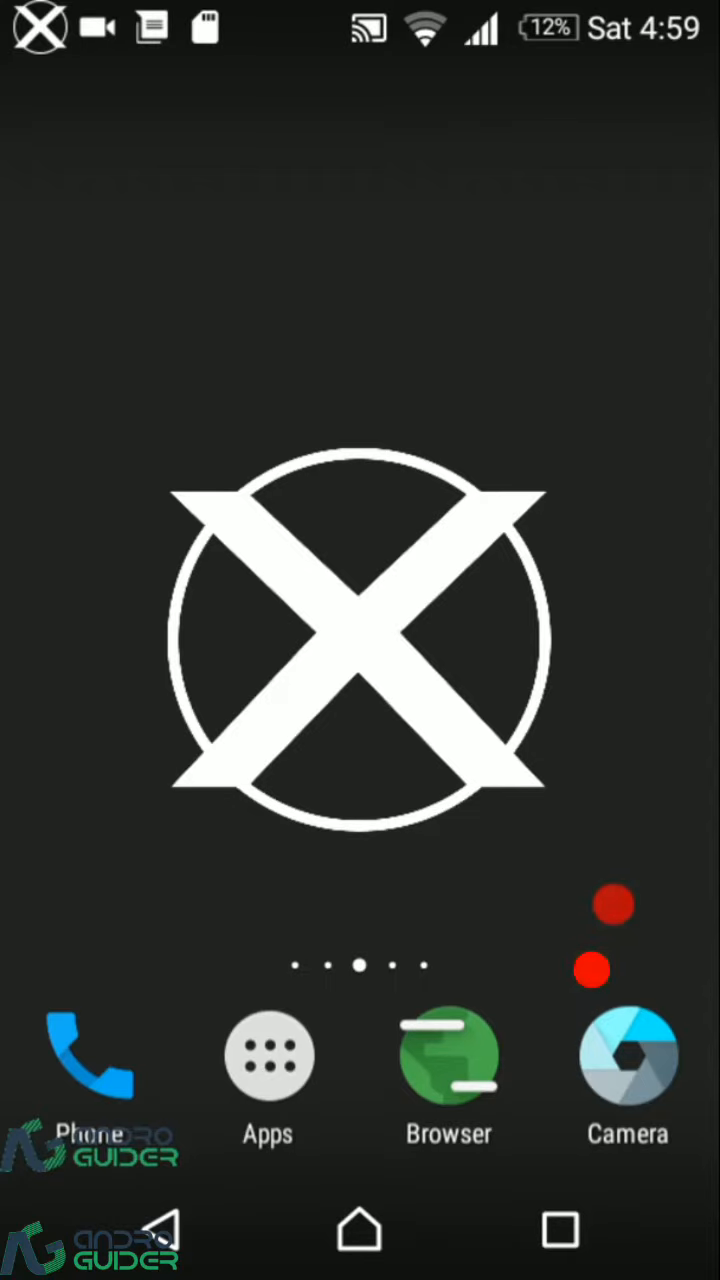
scroll("down", 3)
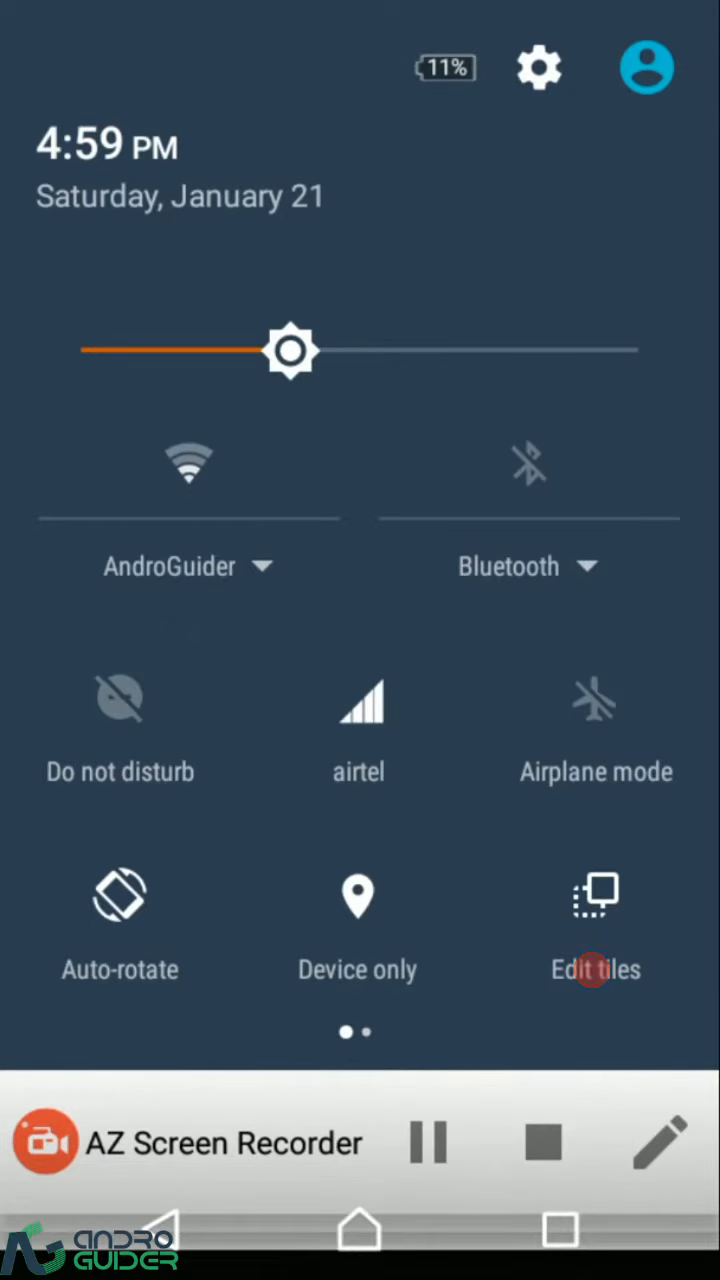
Jump ahead in 10-second steps past the launcher and app drawer to the status bar date format options
scroll("left", 3)
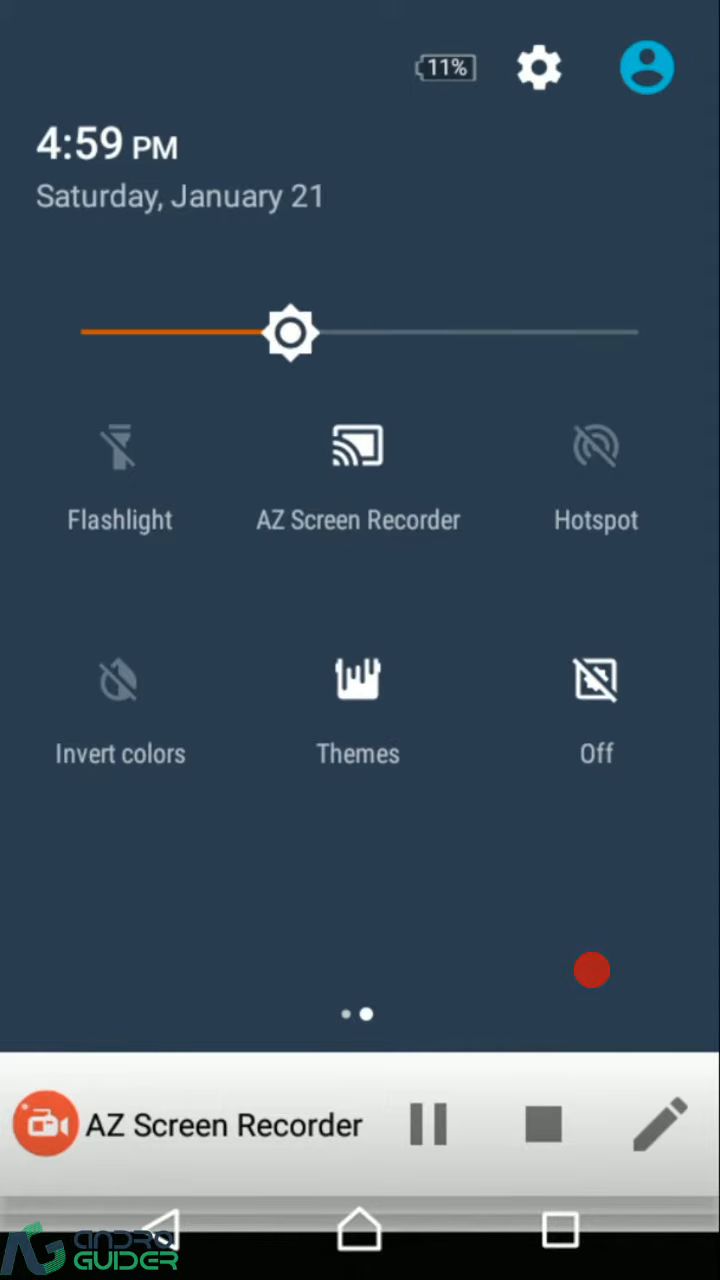
scroll("left", 3)
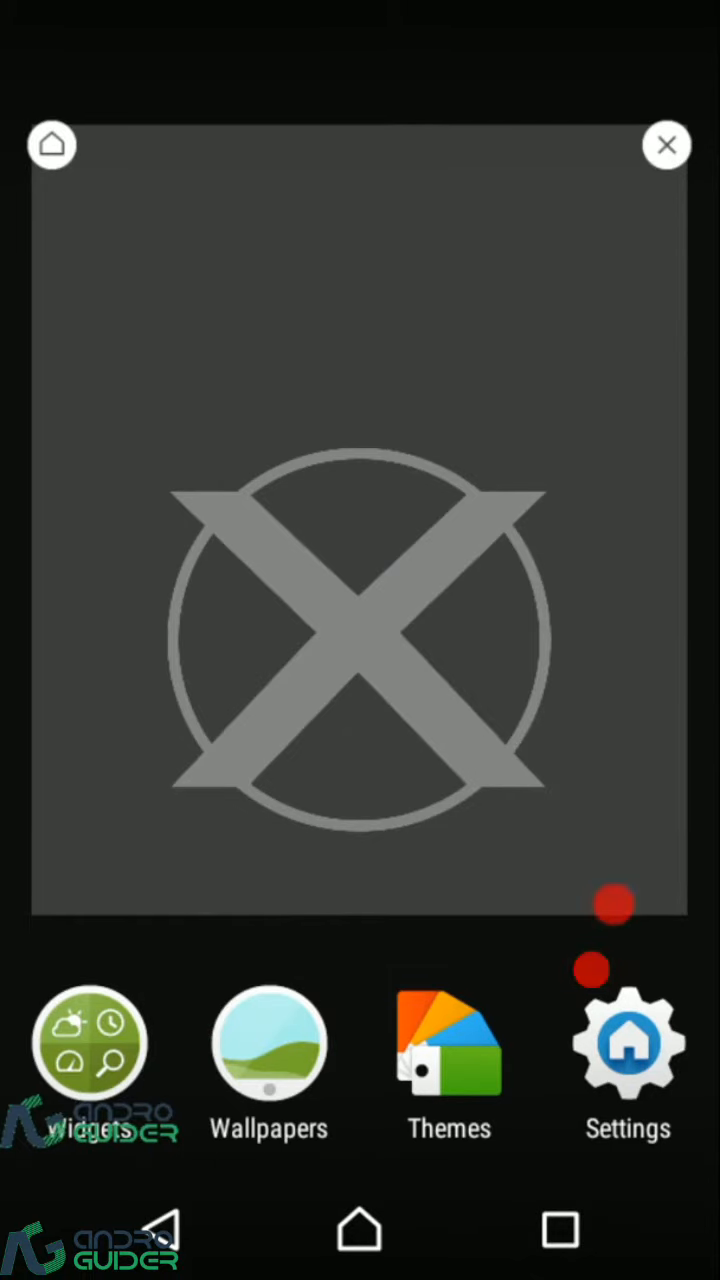
left_click(628, 1044)
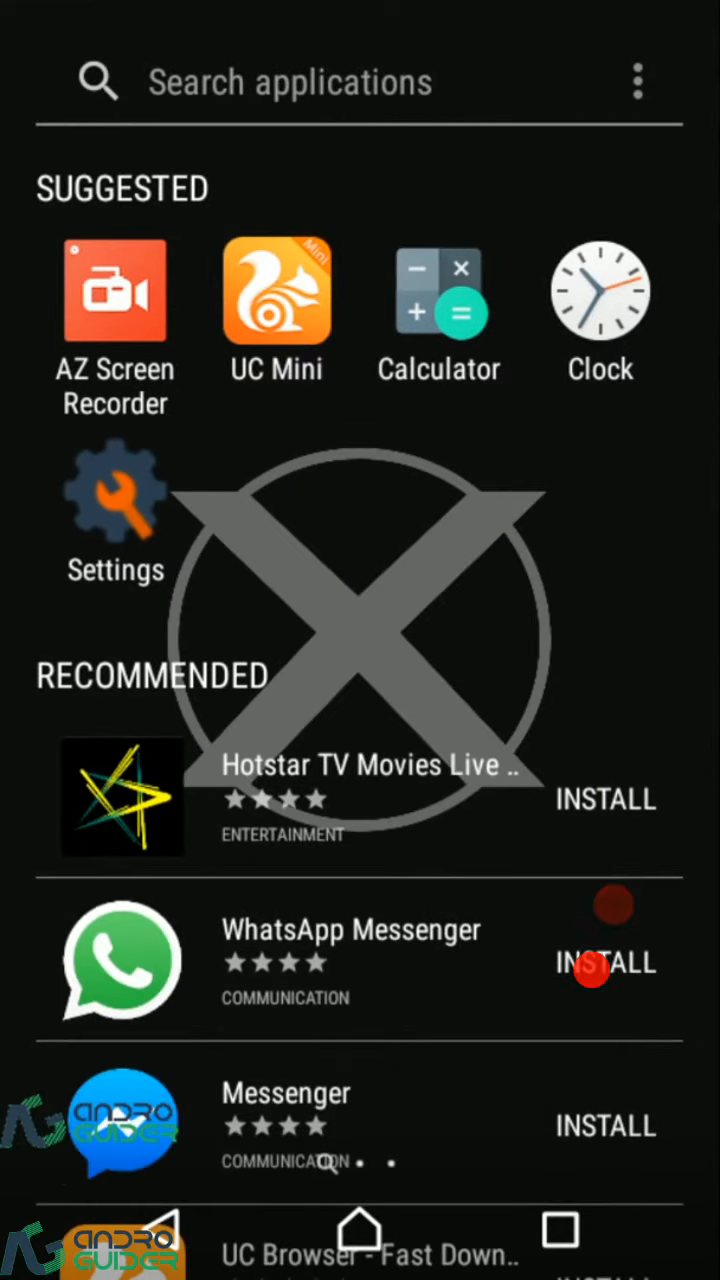
scroll("down", 3)
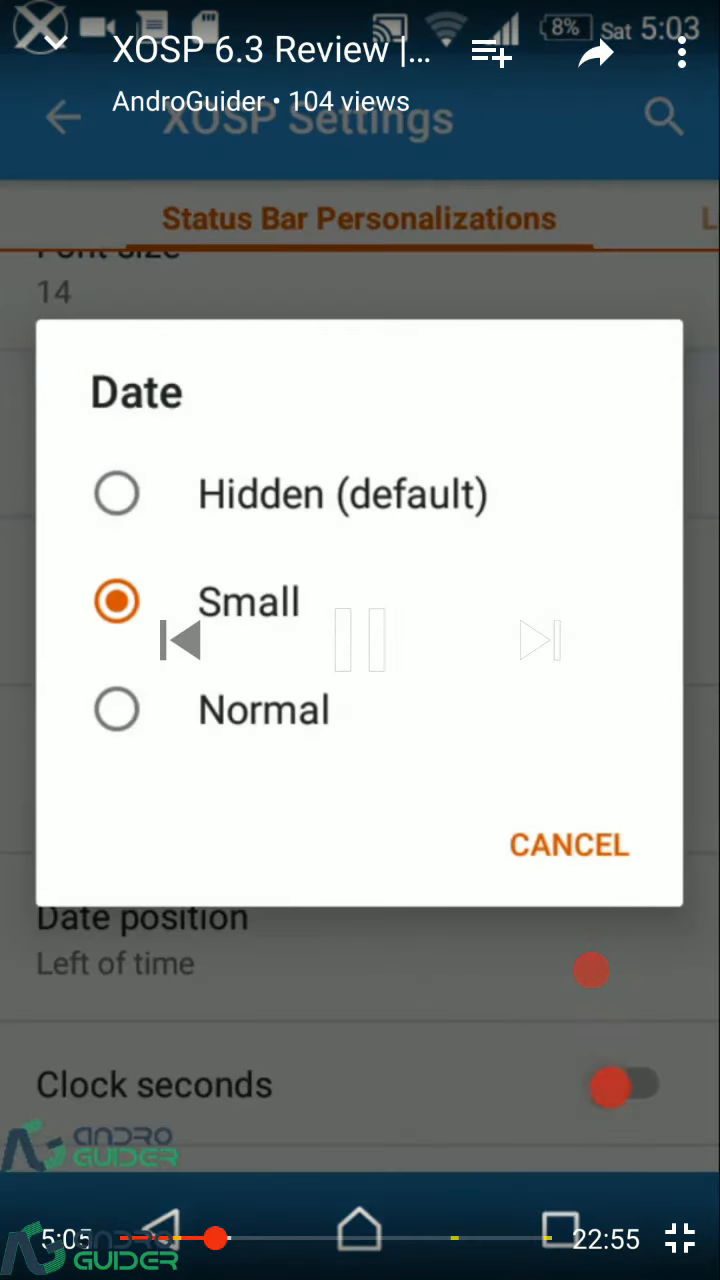
left_click(116, 492)
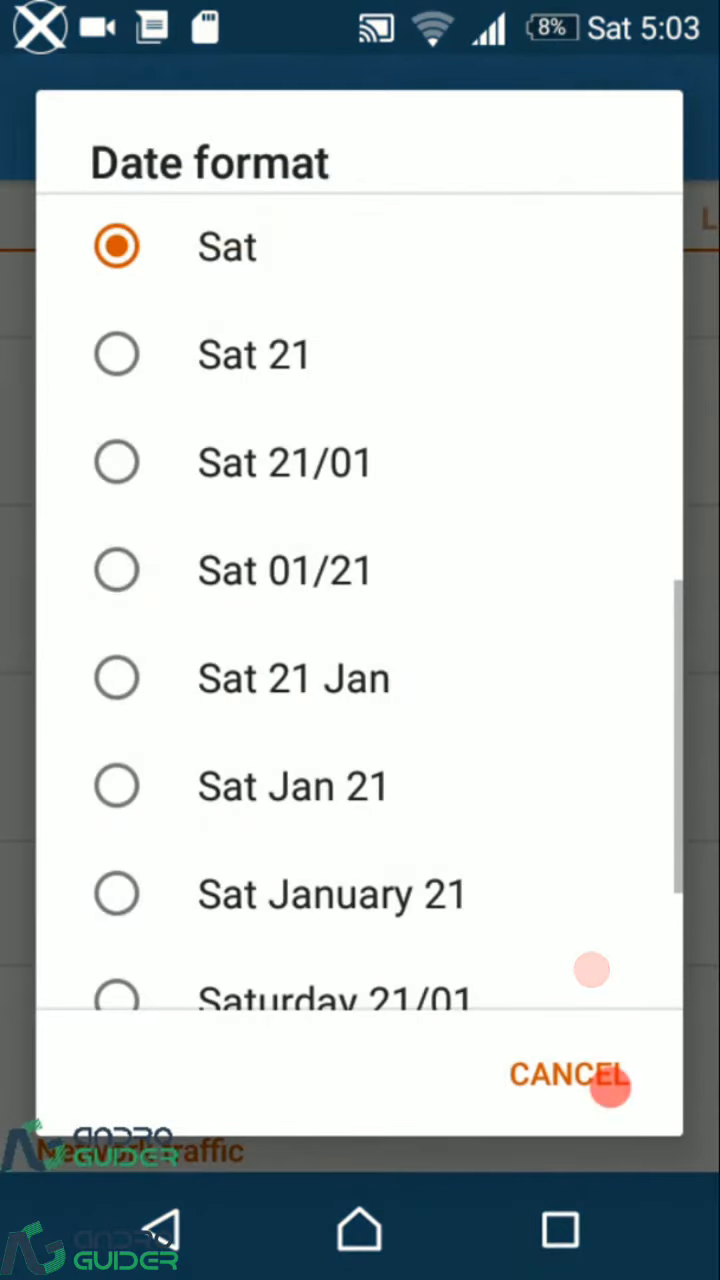
Rewind in 10-second steps past the status bar date and network traffic settings back to the home screen part
scroll("down", 3)
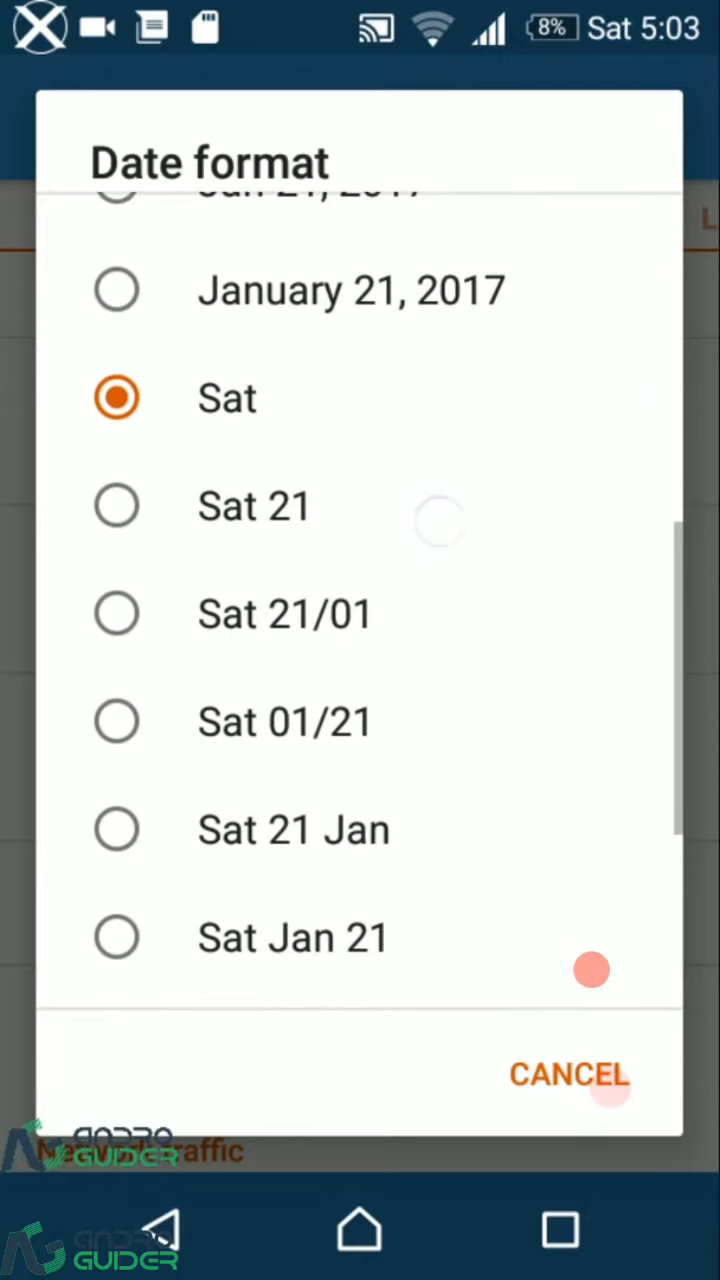
scroll("down", 3)
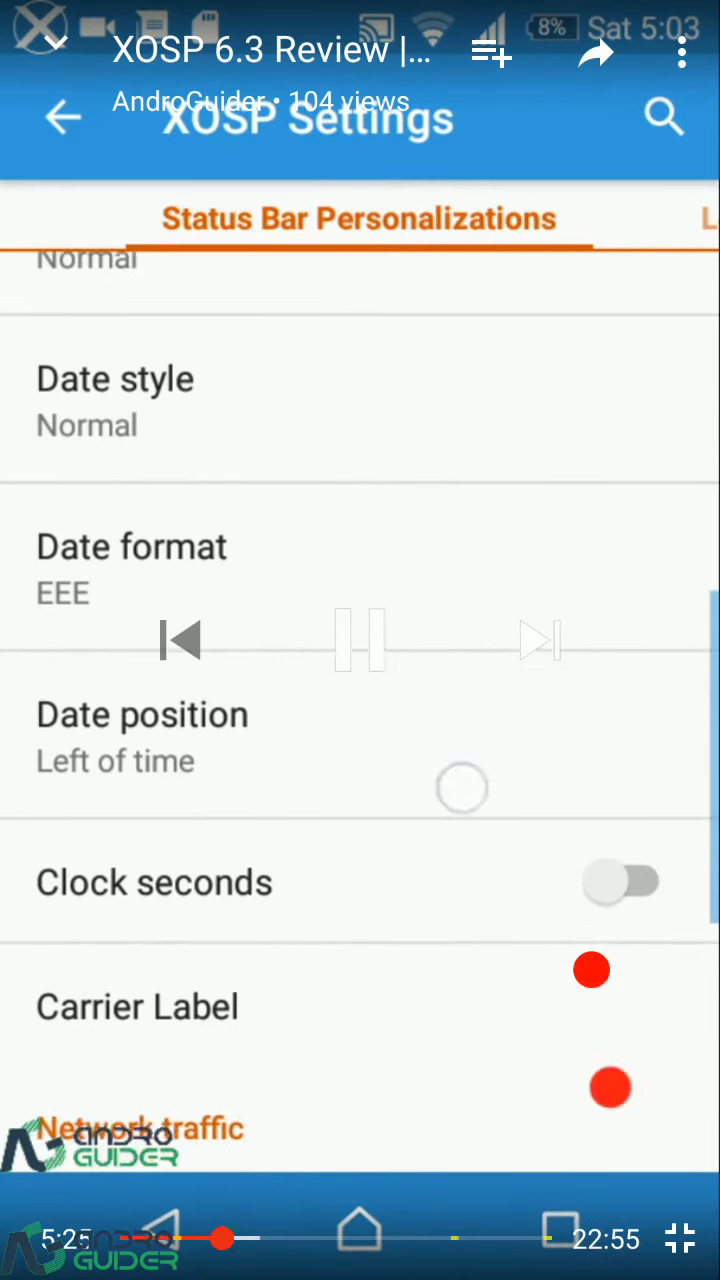
scroll("down", 3)
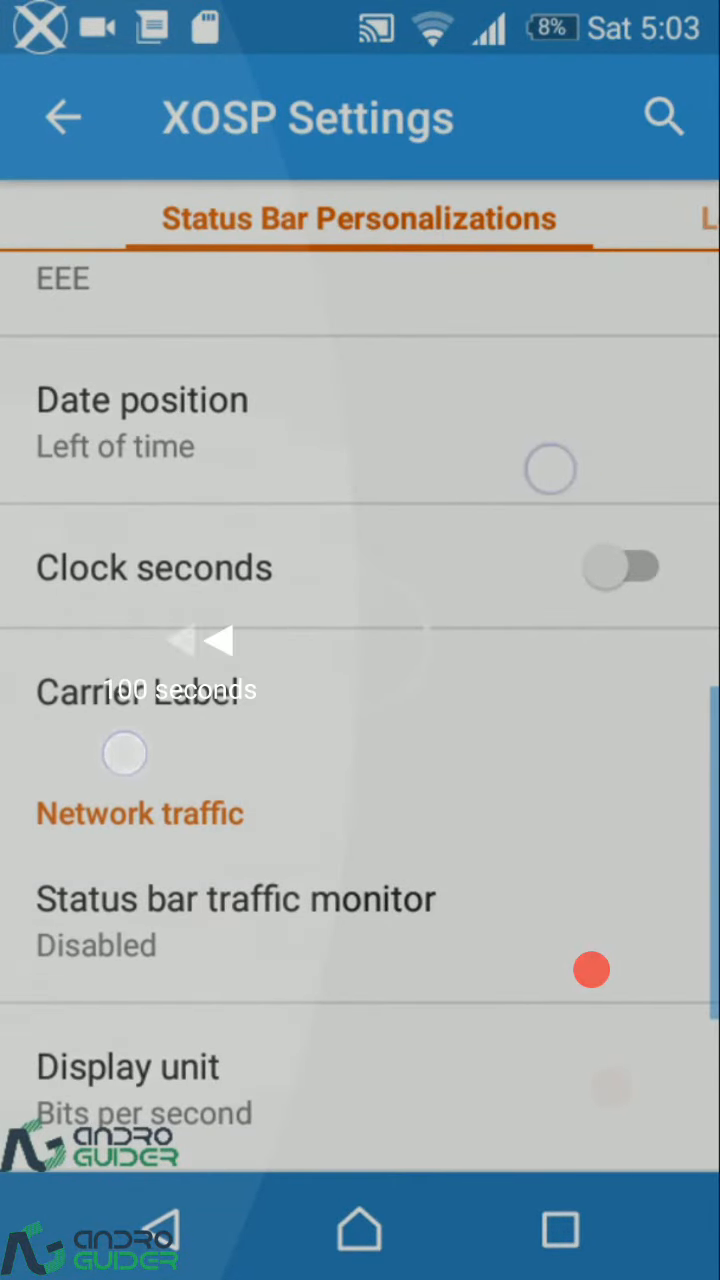
left_click_drag(124, 756, 136, 760)
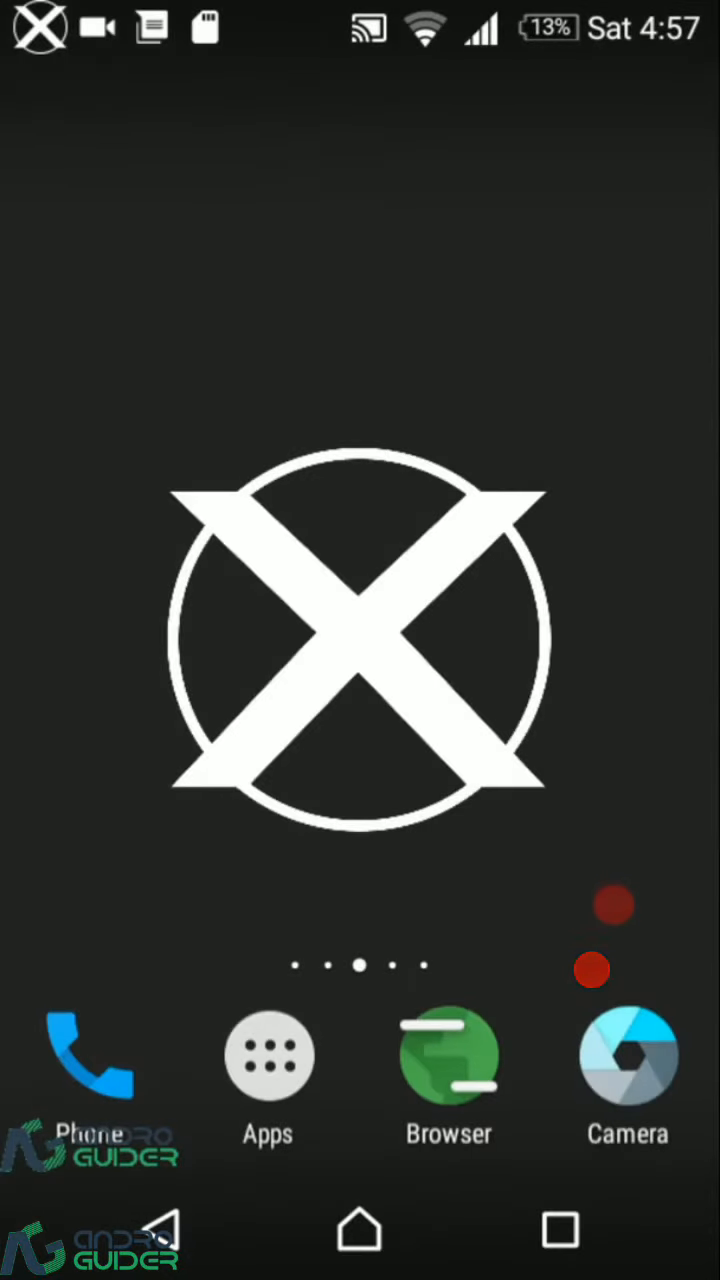
Seek forward ten seconds to the About phone section, then exit YouTube to the MIUI home screen
left_click(268, 1056)
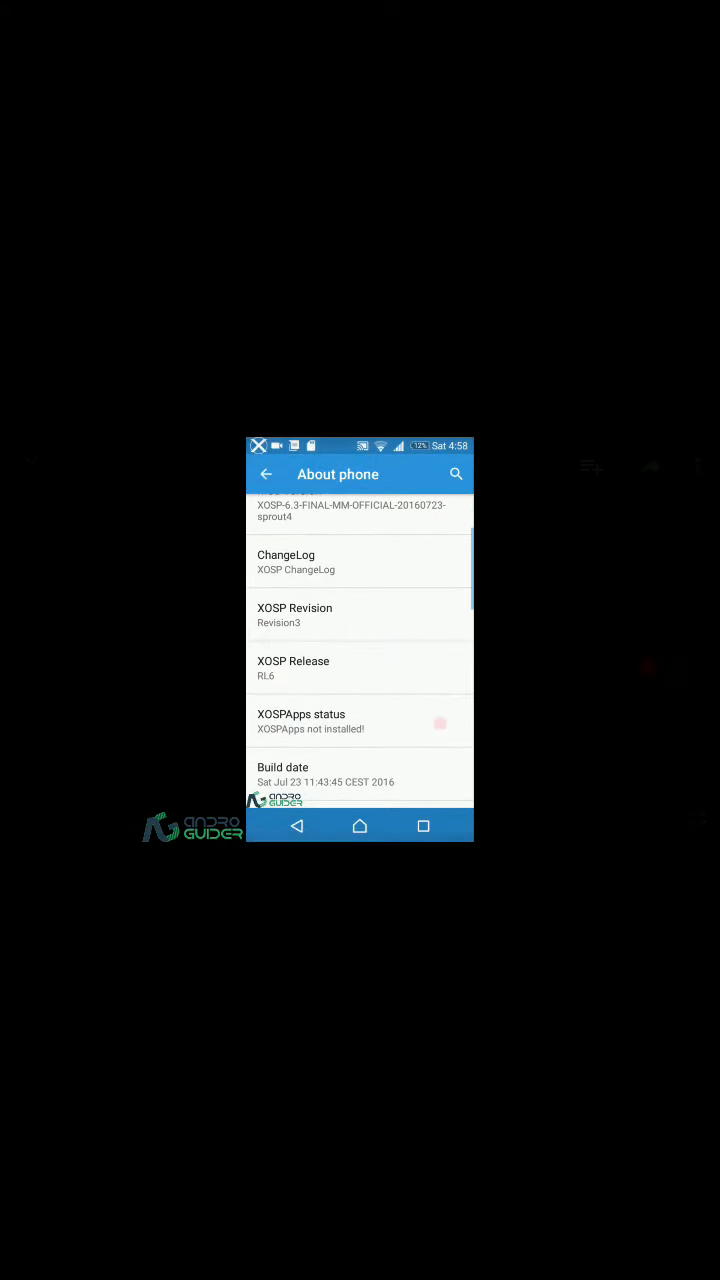
left_click(360, 614)
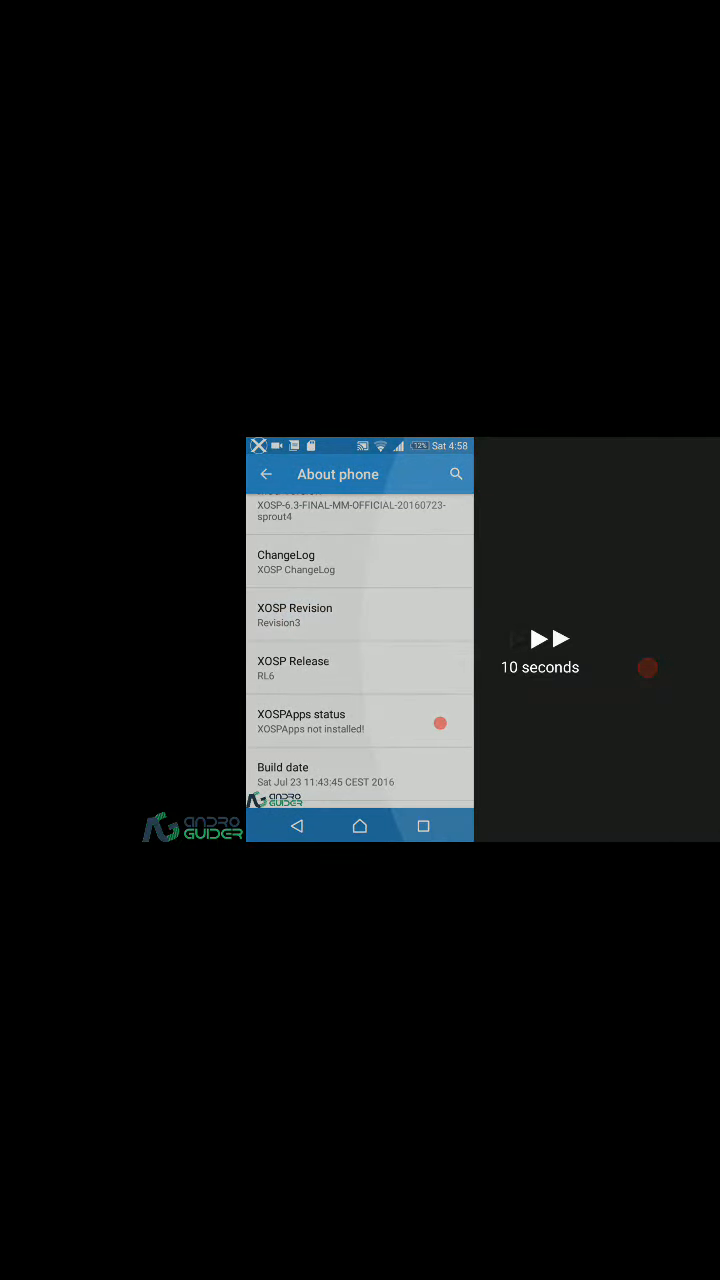
scroll("down", 3)
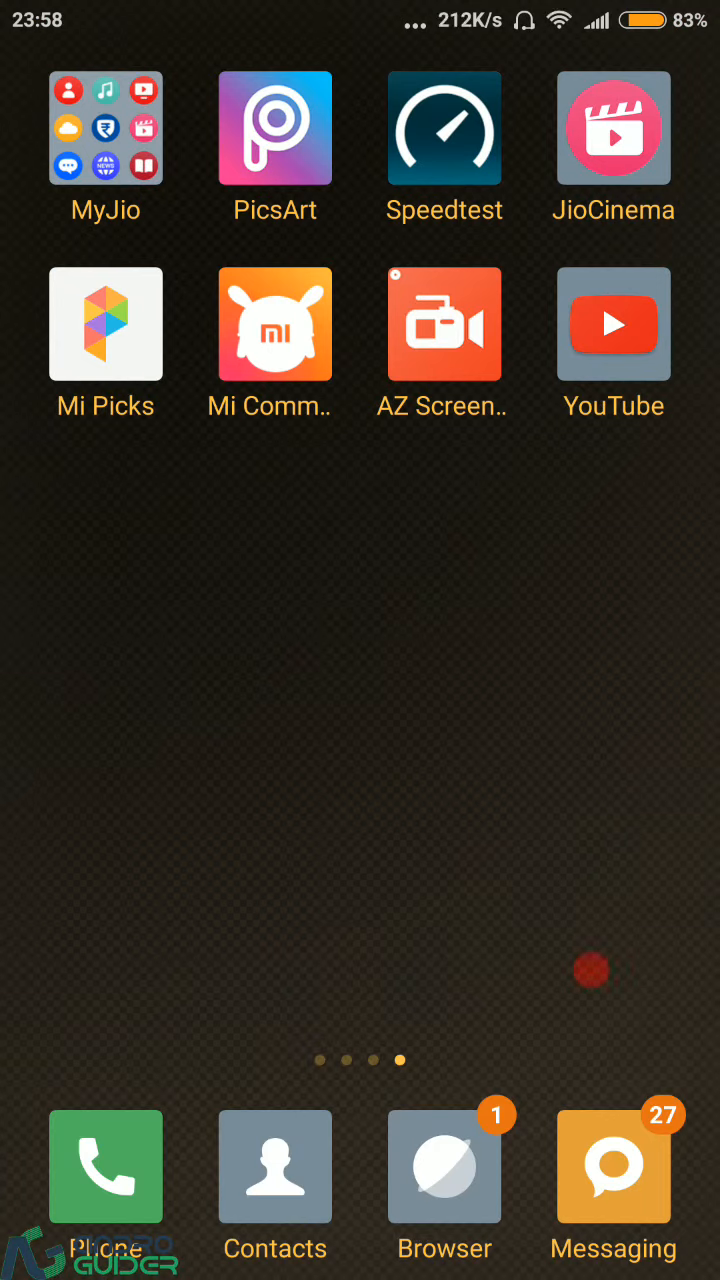
Bring up YouTube's Play Store listing and expand its description down to version, update date and downloads
left_click(482, 744)
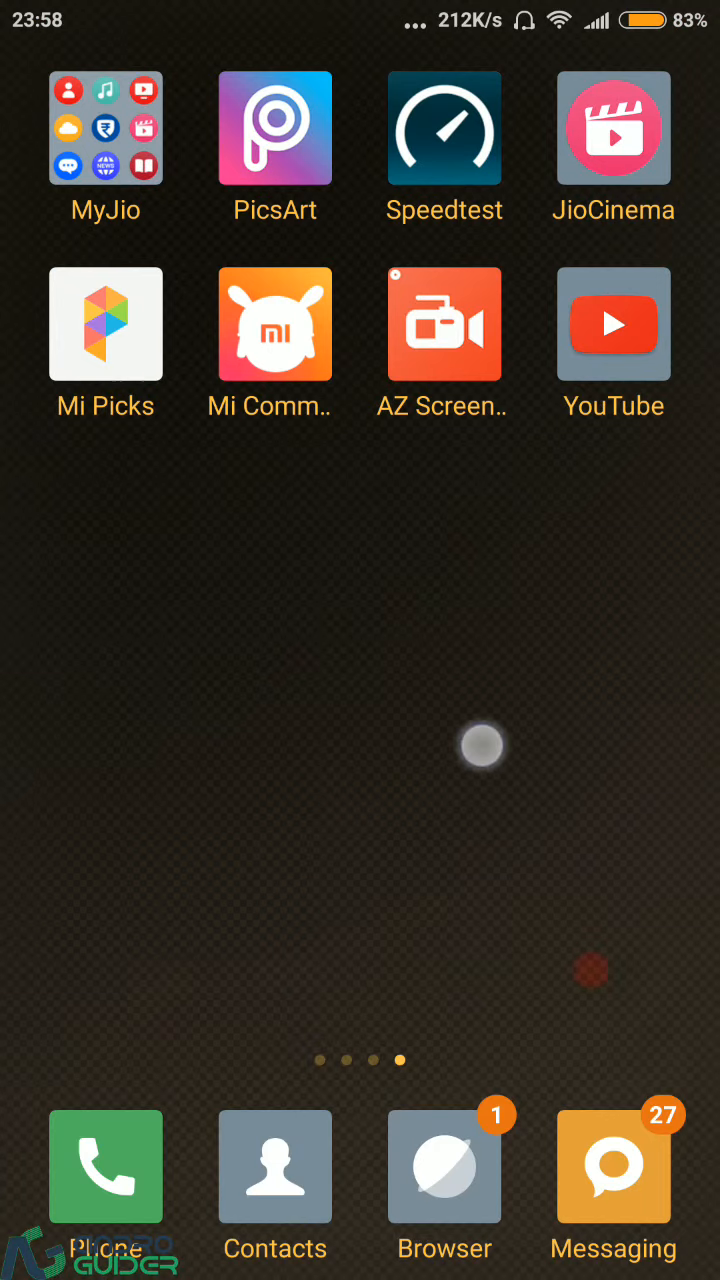
scroll("left", 3)
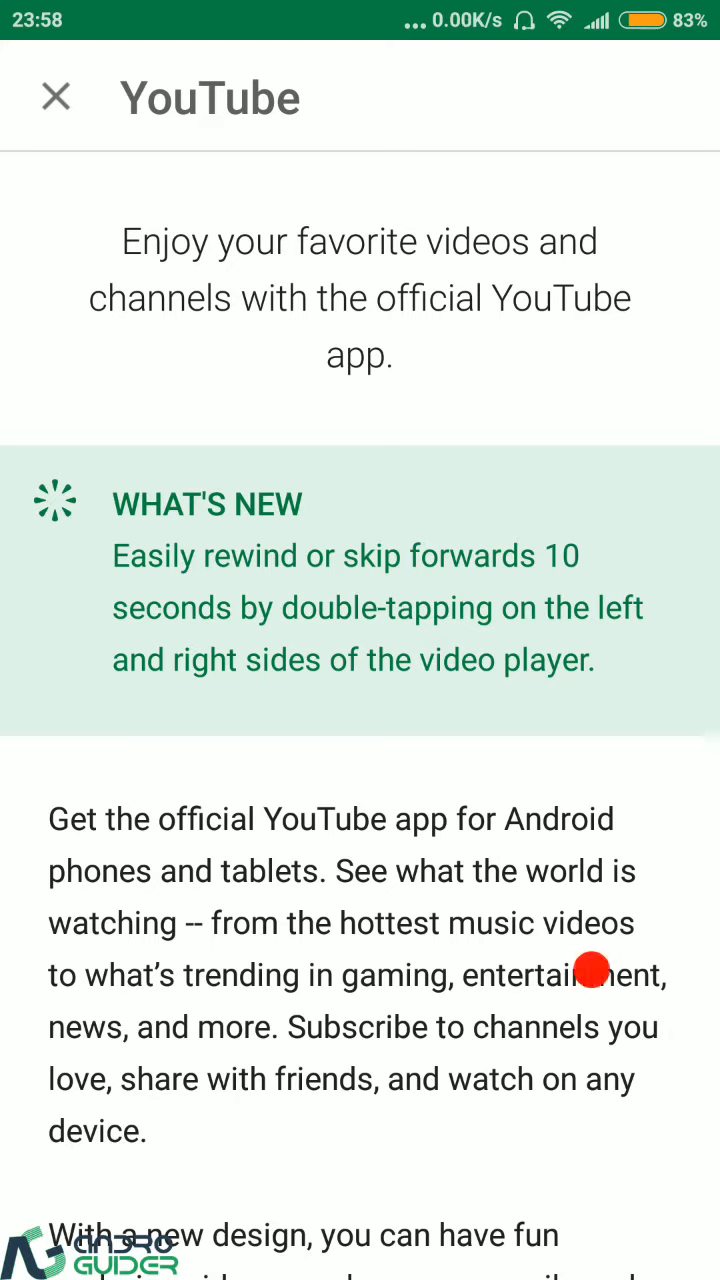
scroll("down", 3)
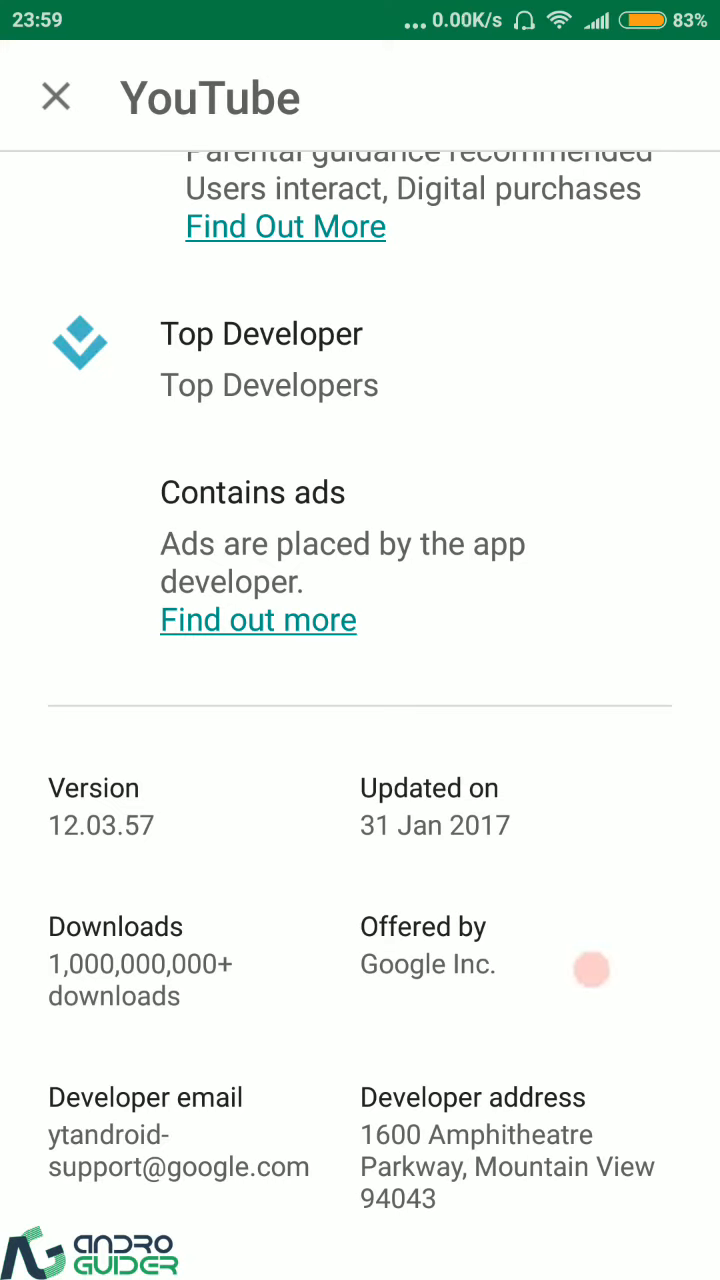
Review the What's New note about double-tap seeking, then return to the Version section
left_click(590, 968)
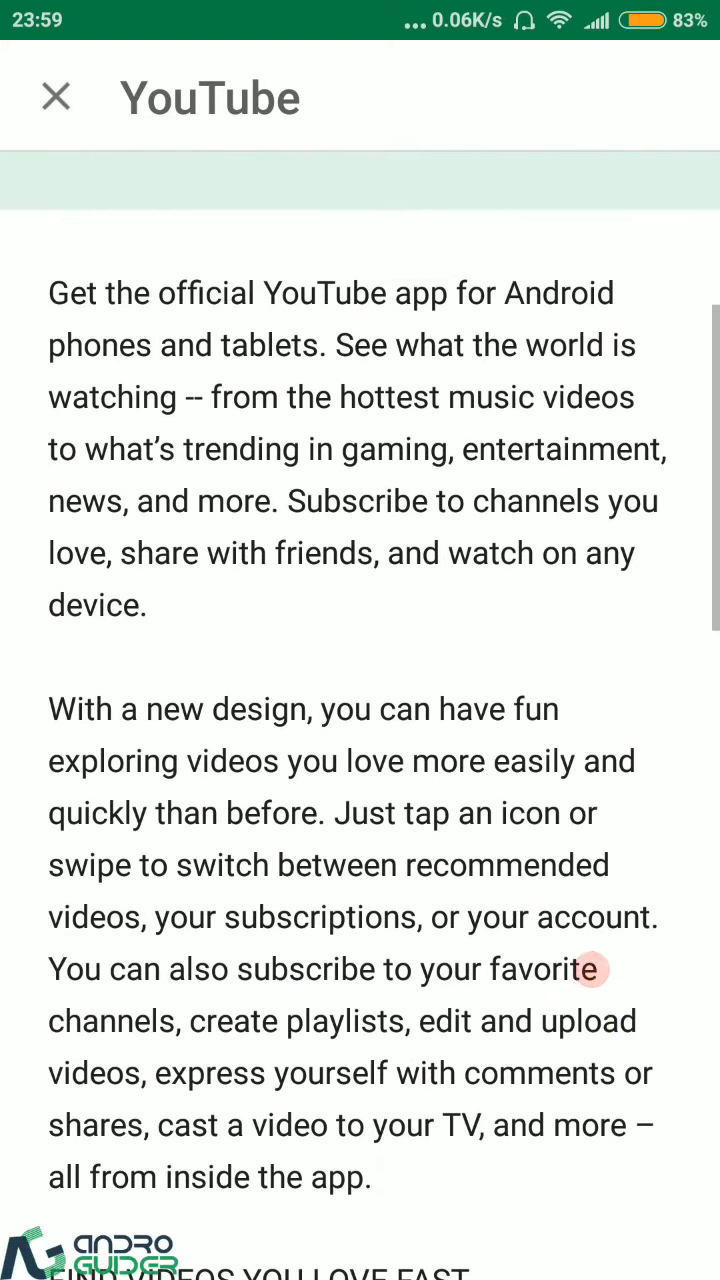
scroll("down", 3)
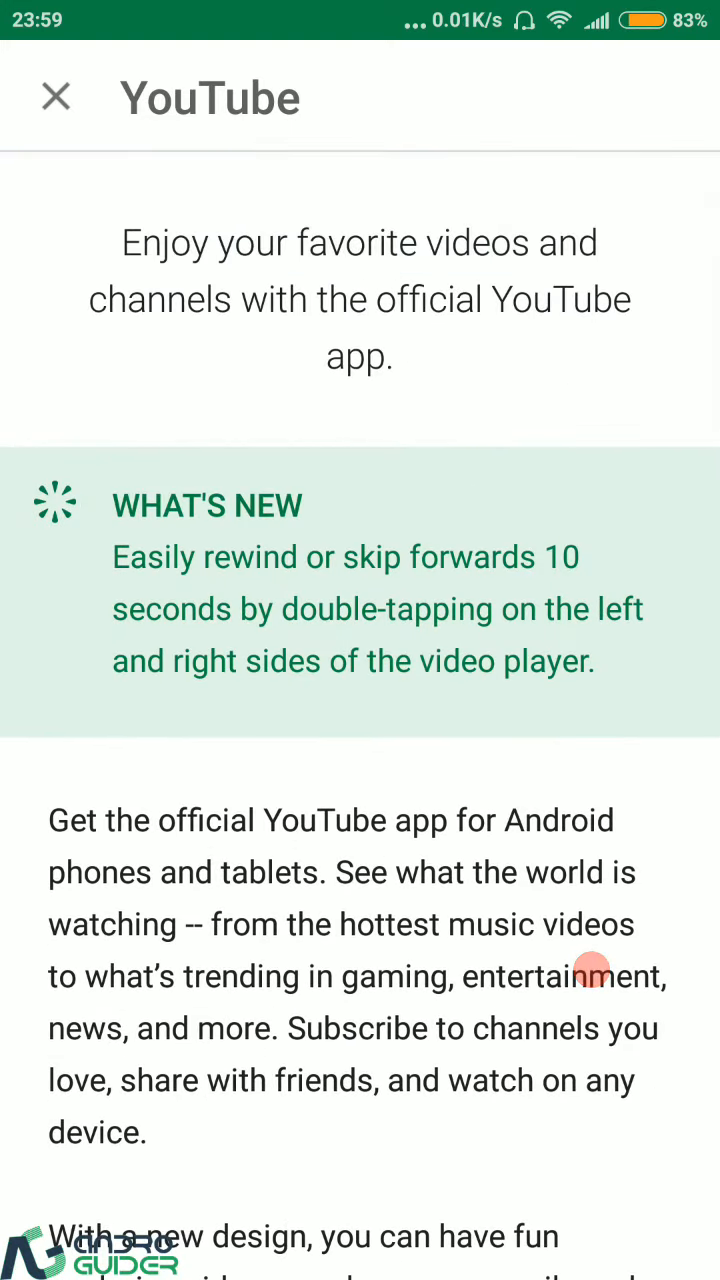
scroll("down", 3)
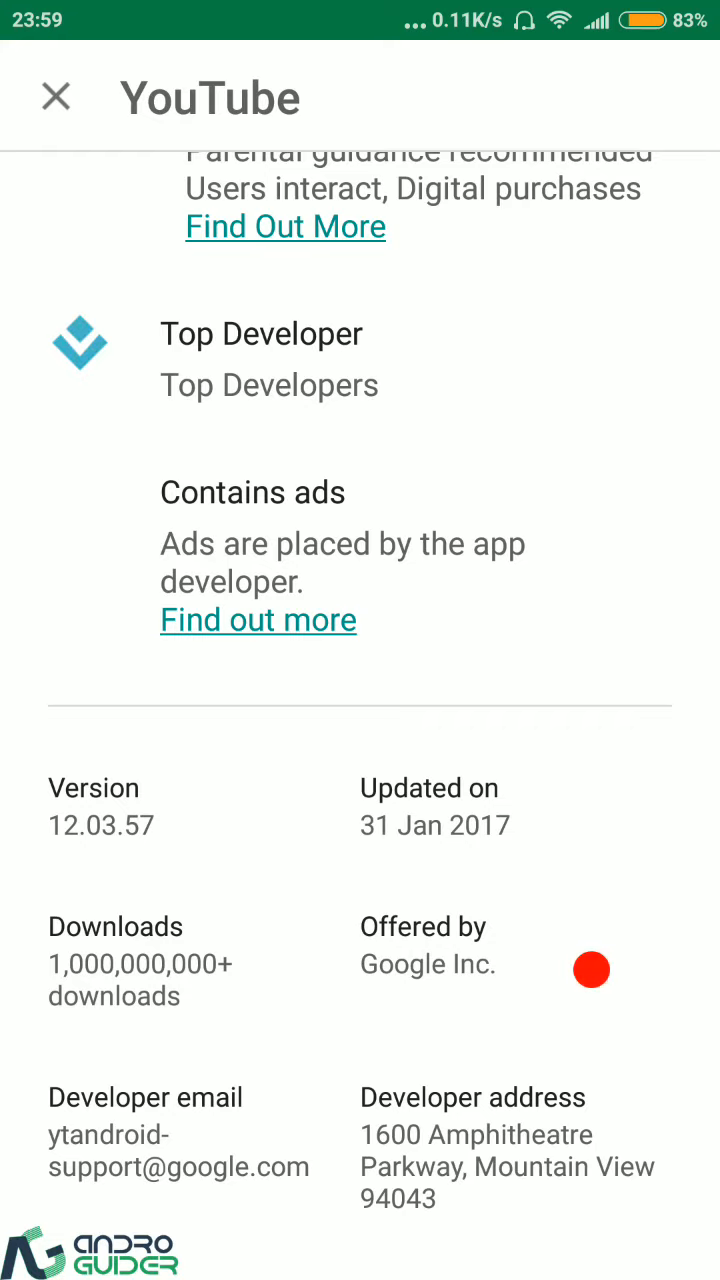
scroll("up", 3)
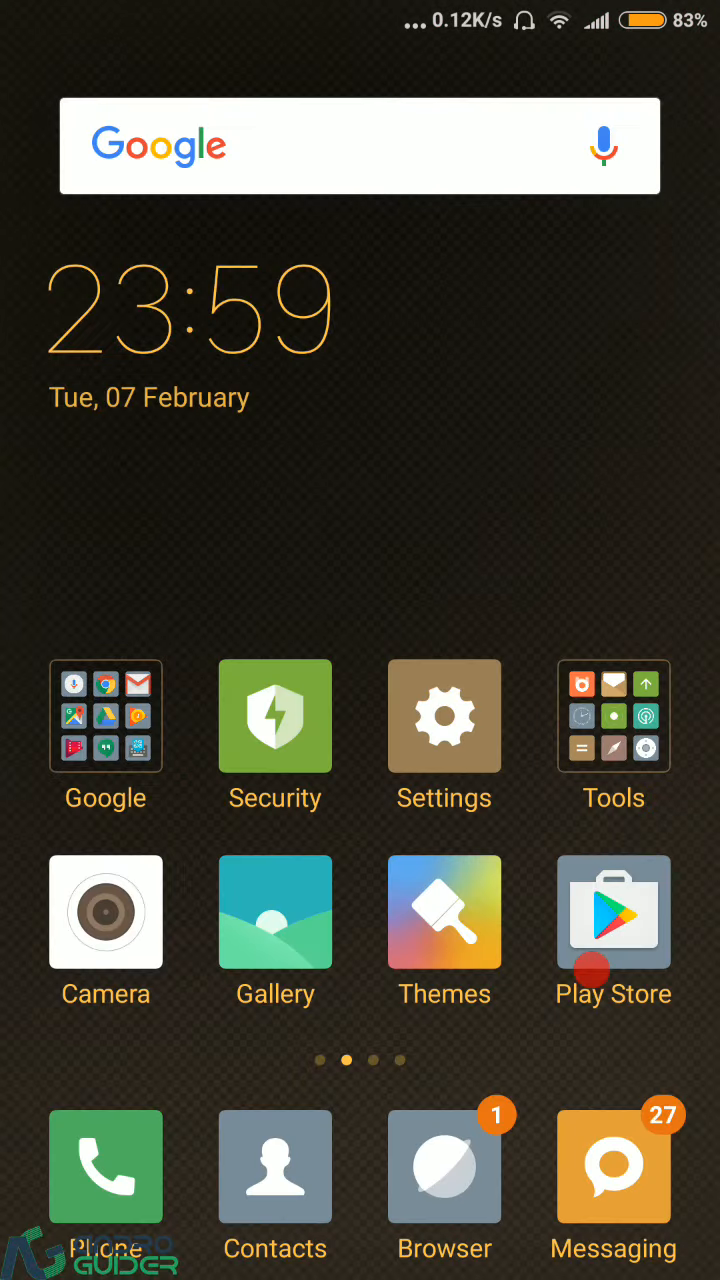
Leave the Play Store and swipe the home screen to the page holding the YouTube app
scroll("left", 3)
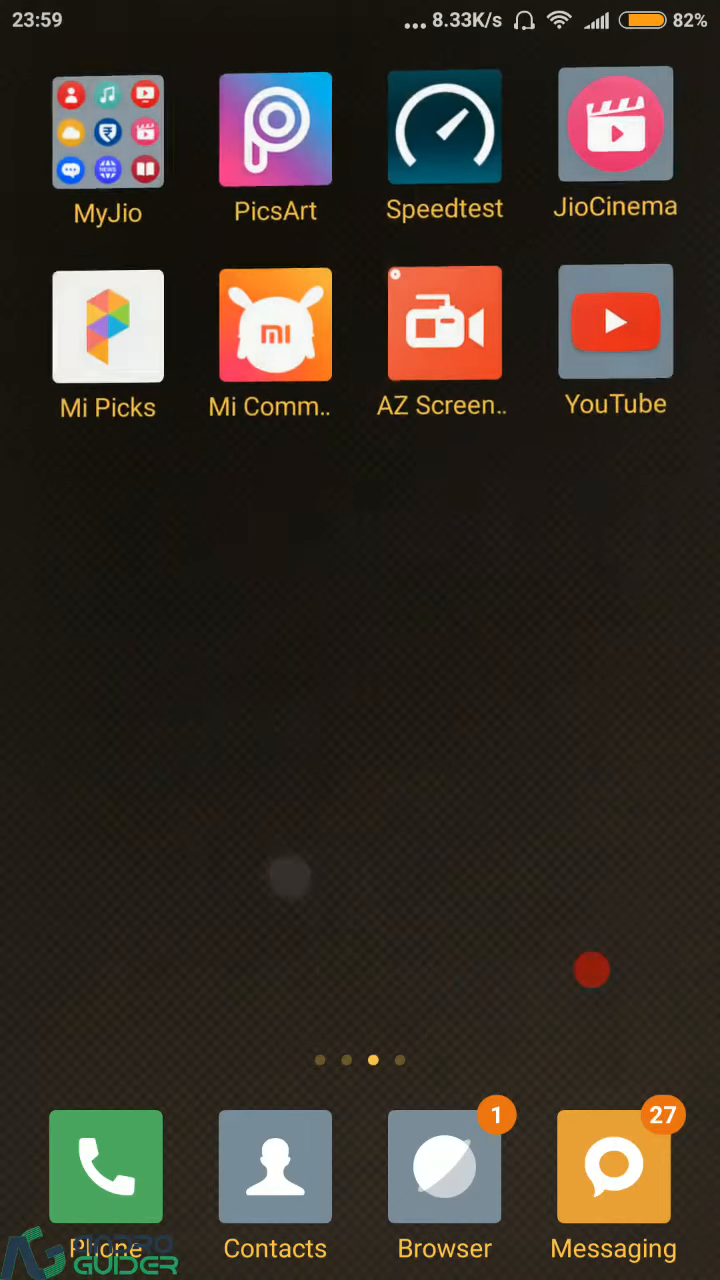
scroll("left", 3)
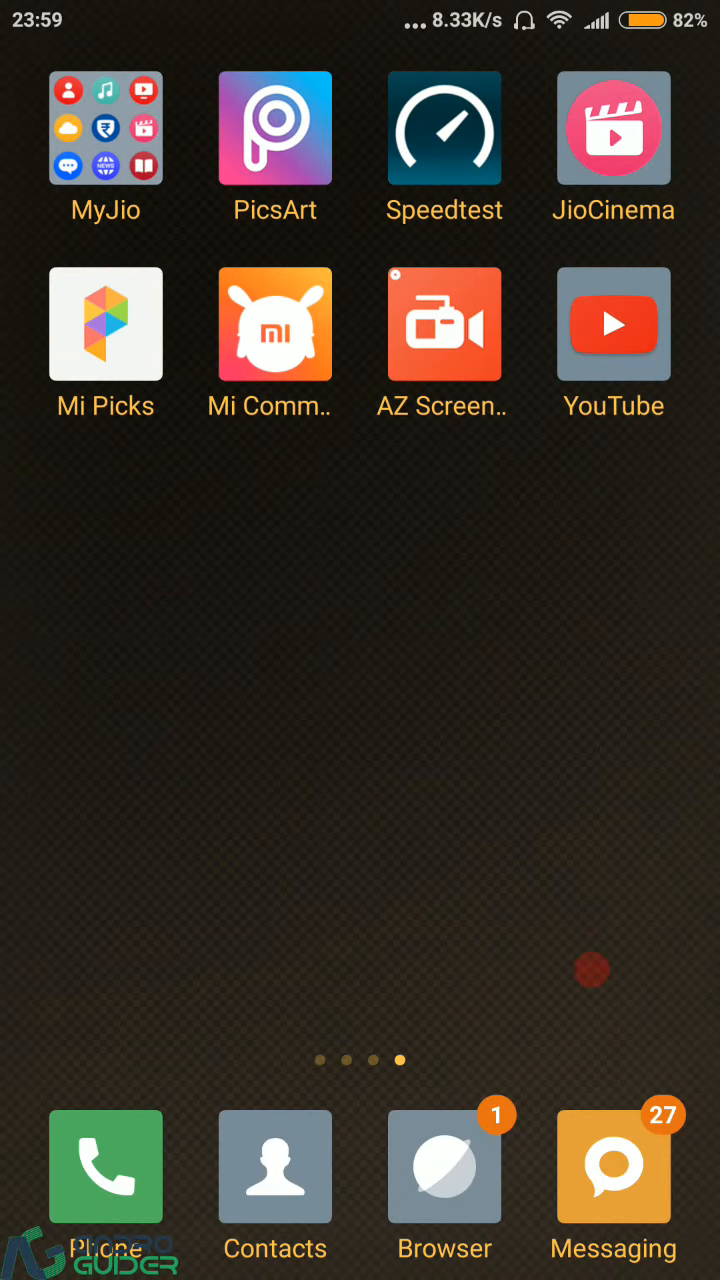